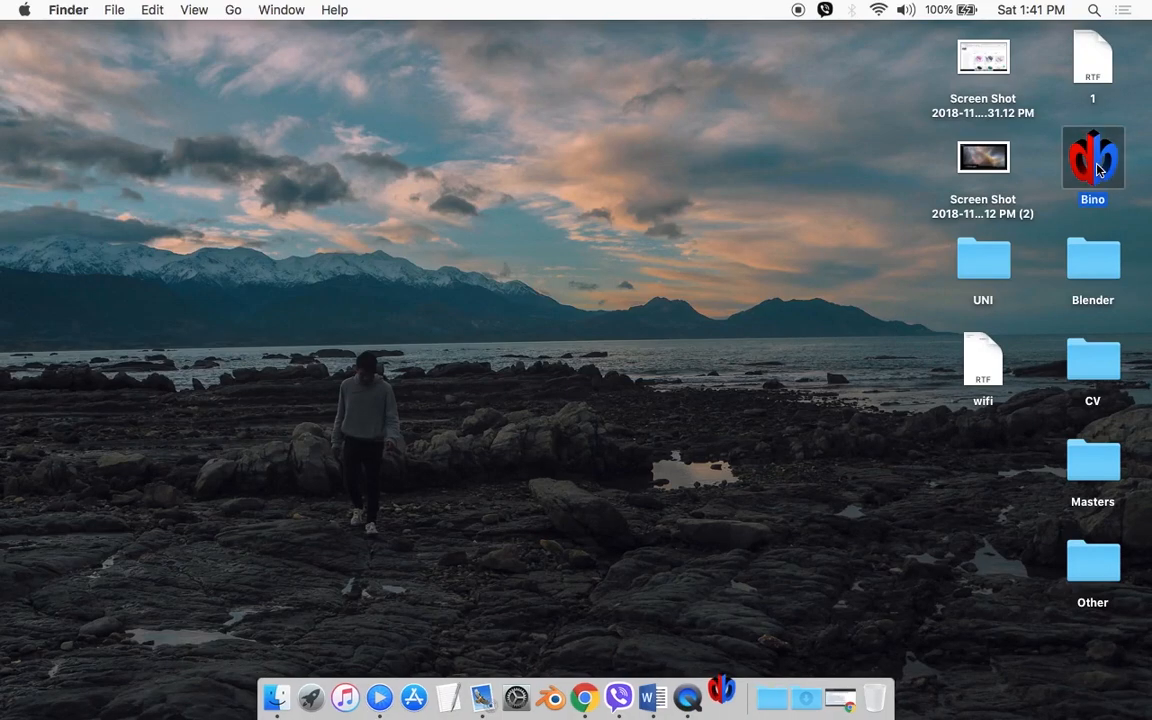
Step: Attempt to launch Bino, dismiss the unidentified-developer warning, and open Security & Privacy settings
double_click(1092, 157)
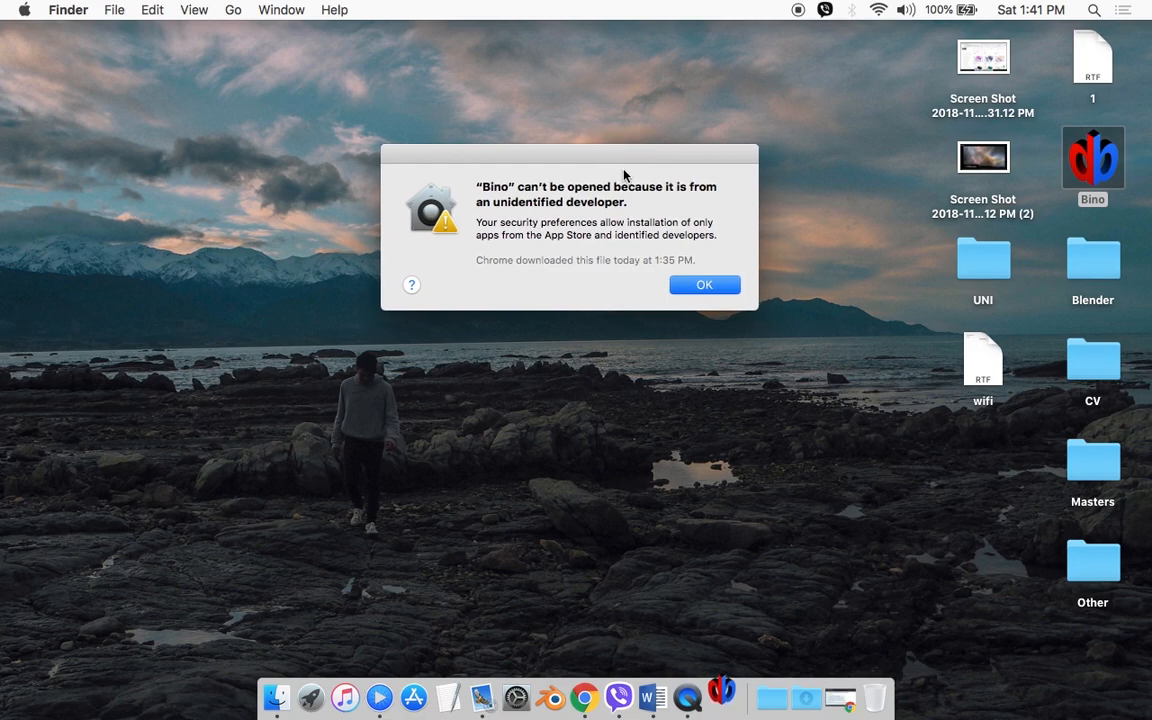
mouse_move(592, 217)
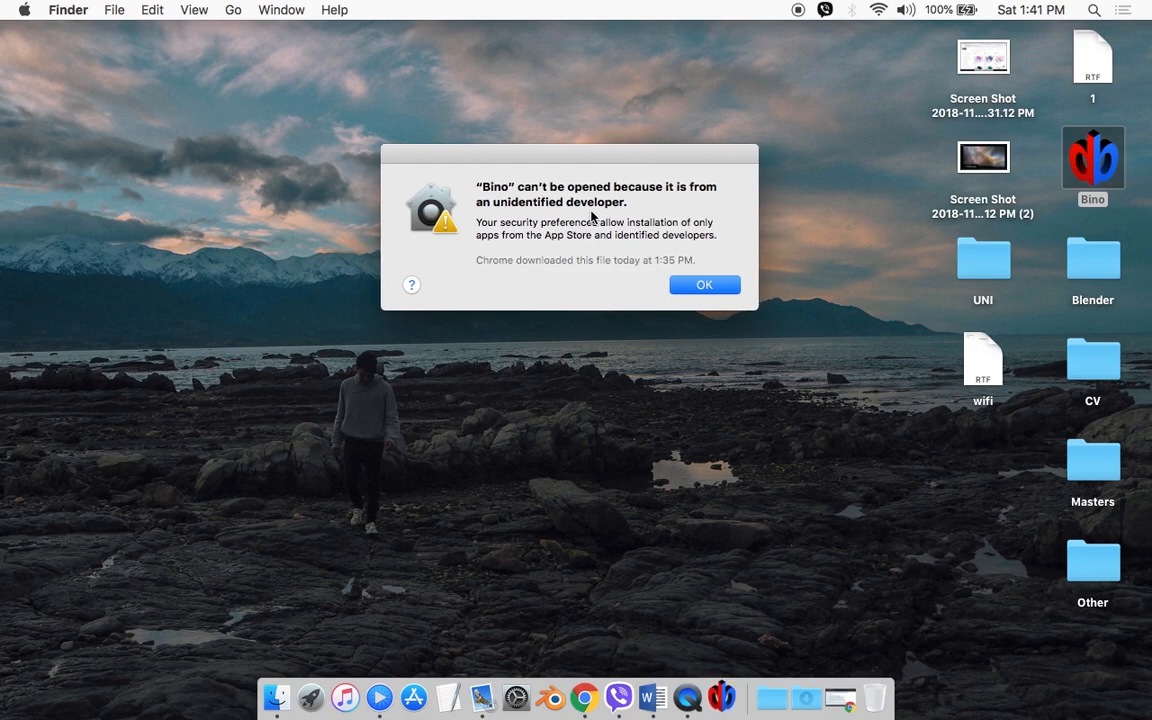
mouse_move(644, 235)
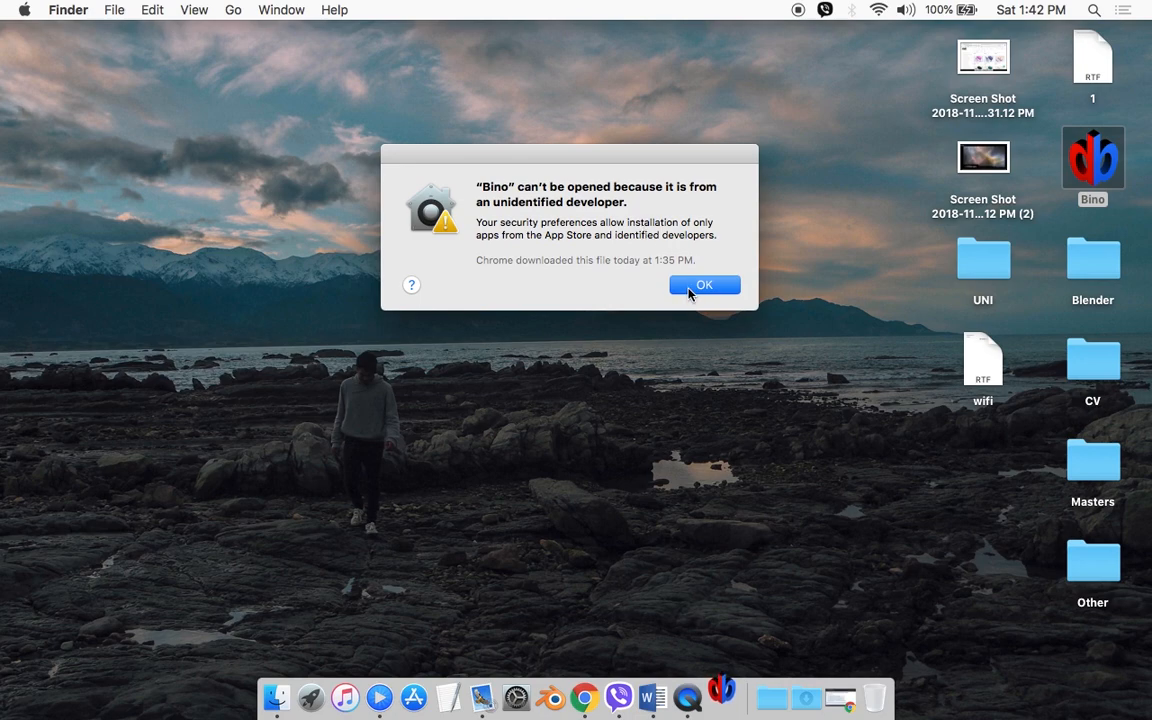
left_click(704, 285)
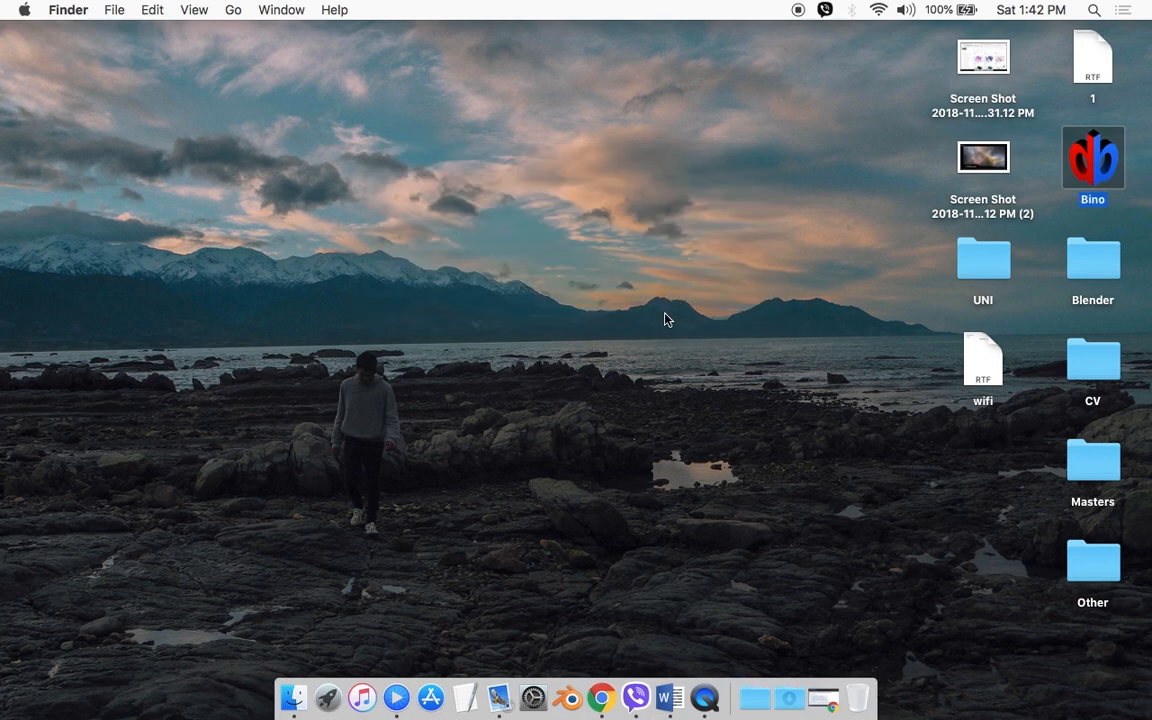
mouse_move(533, 697)
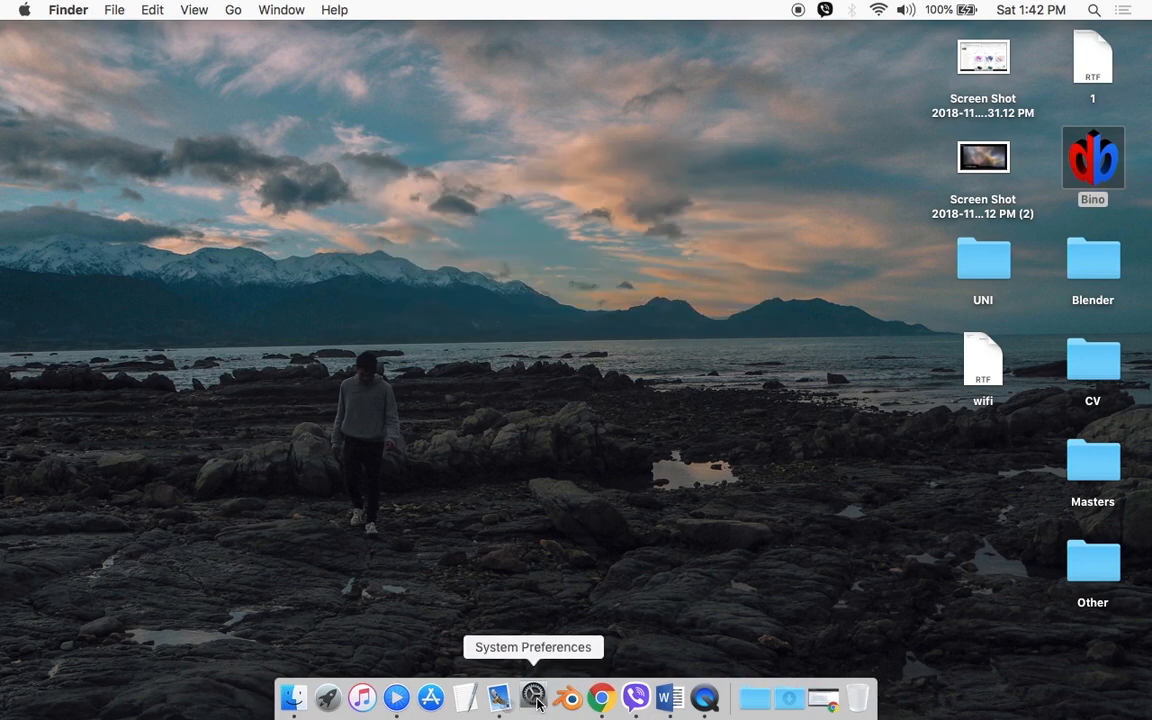
left_click(532, 697)
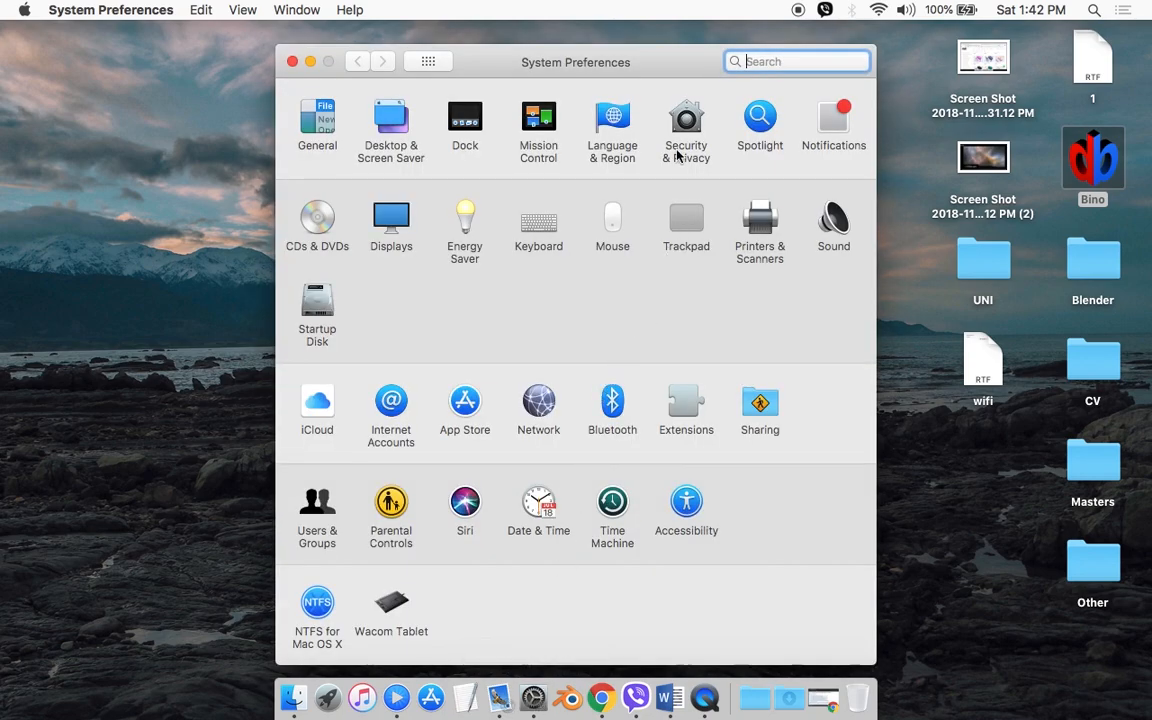
left_click(685, 118)
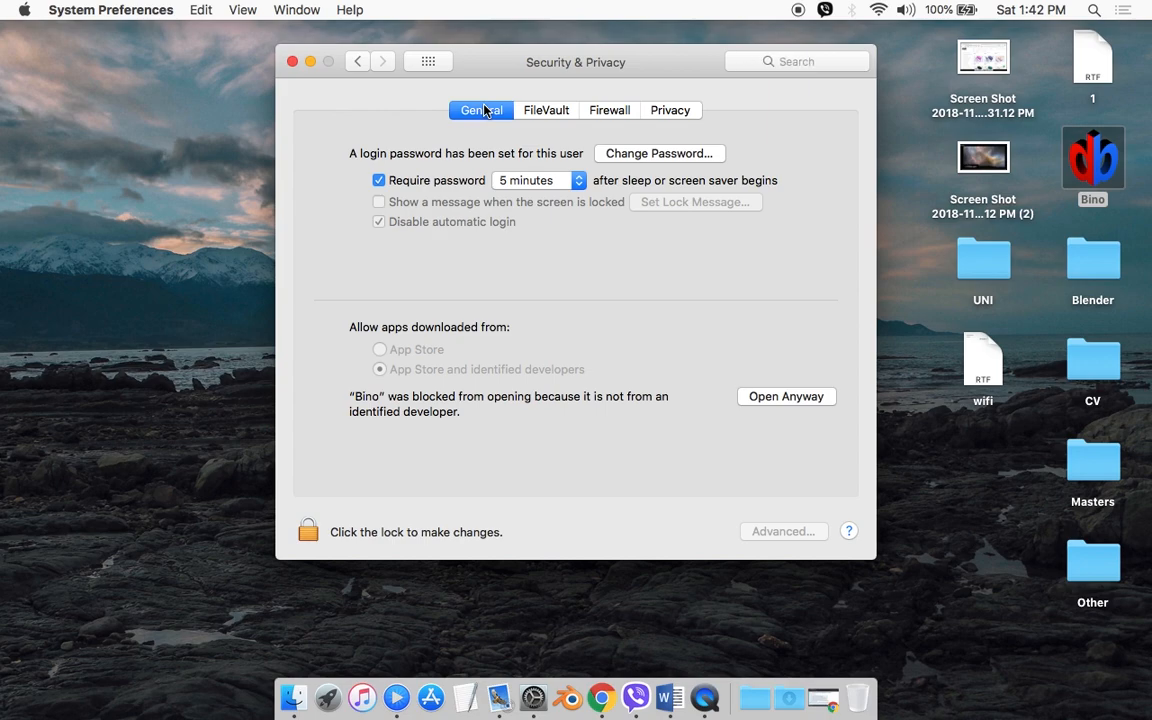
mouse_move(334, 511)
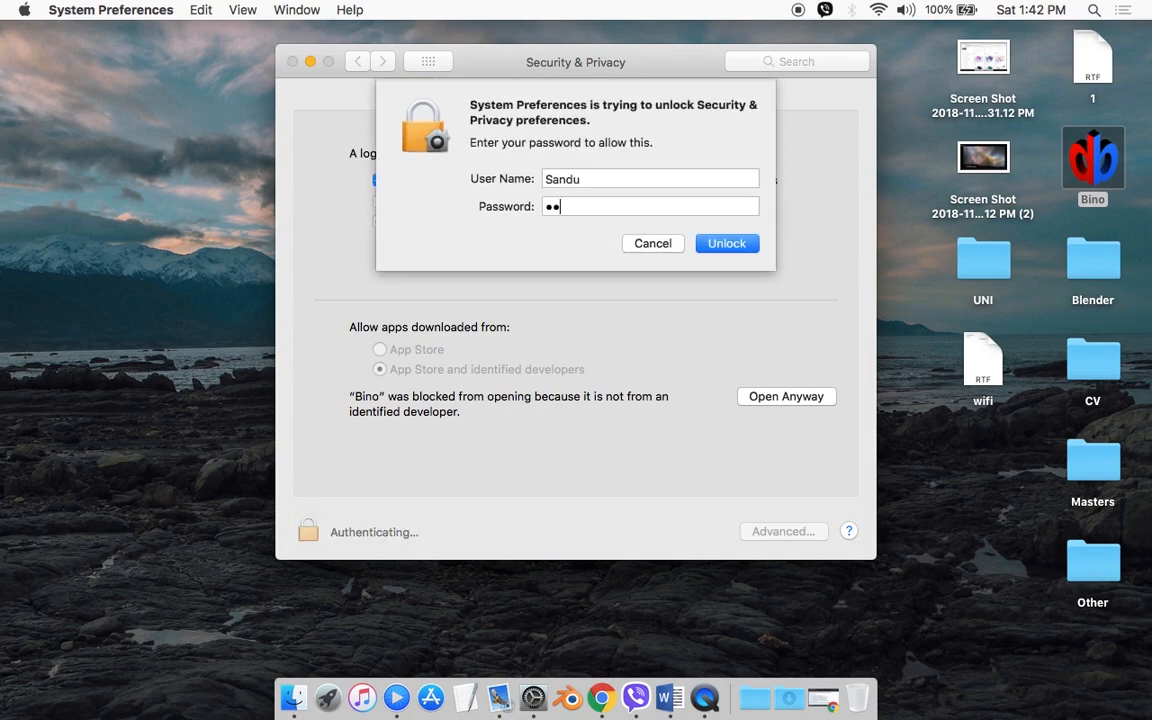
Step: Submit the administrator password to unlock Security & Privacy for editing
left_click(726, 243)
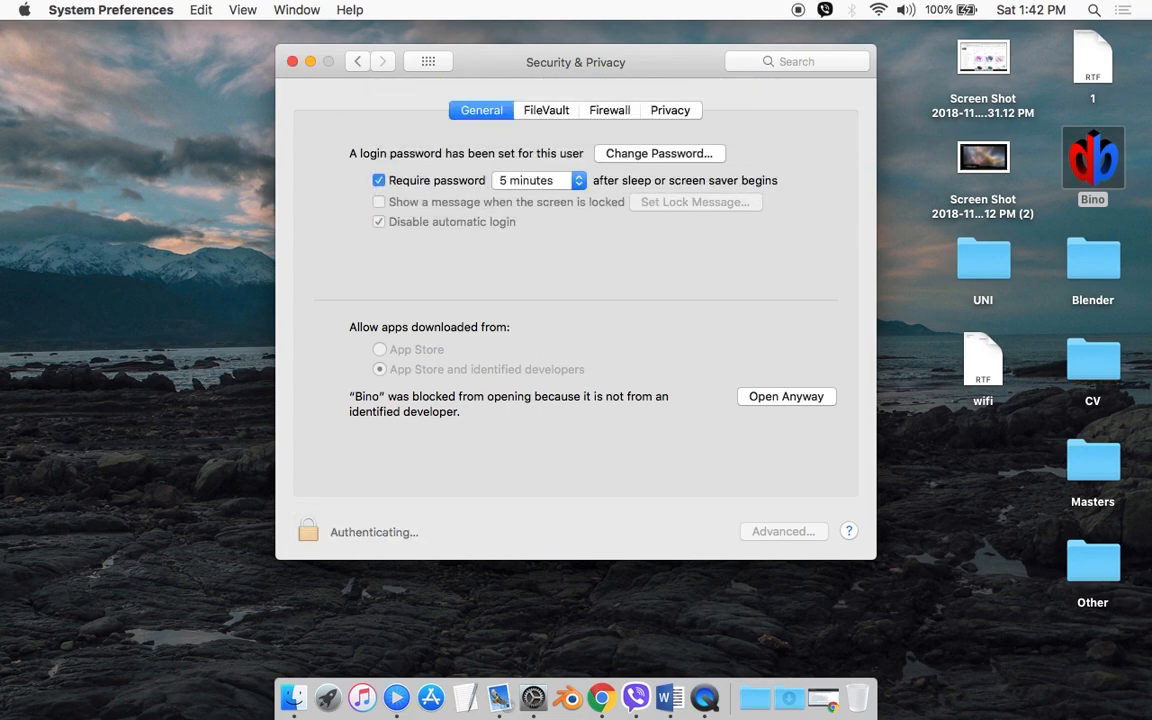
left_click(308, 531)
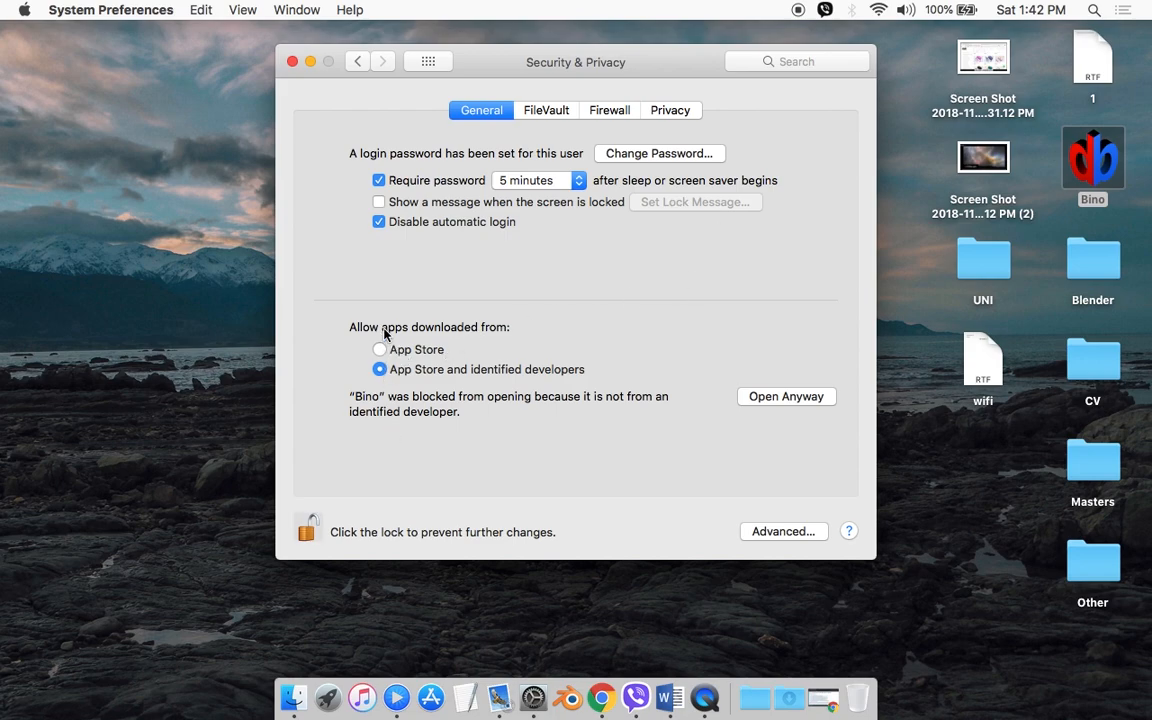
mouse_move(1050, 182)
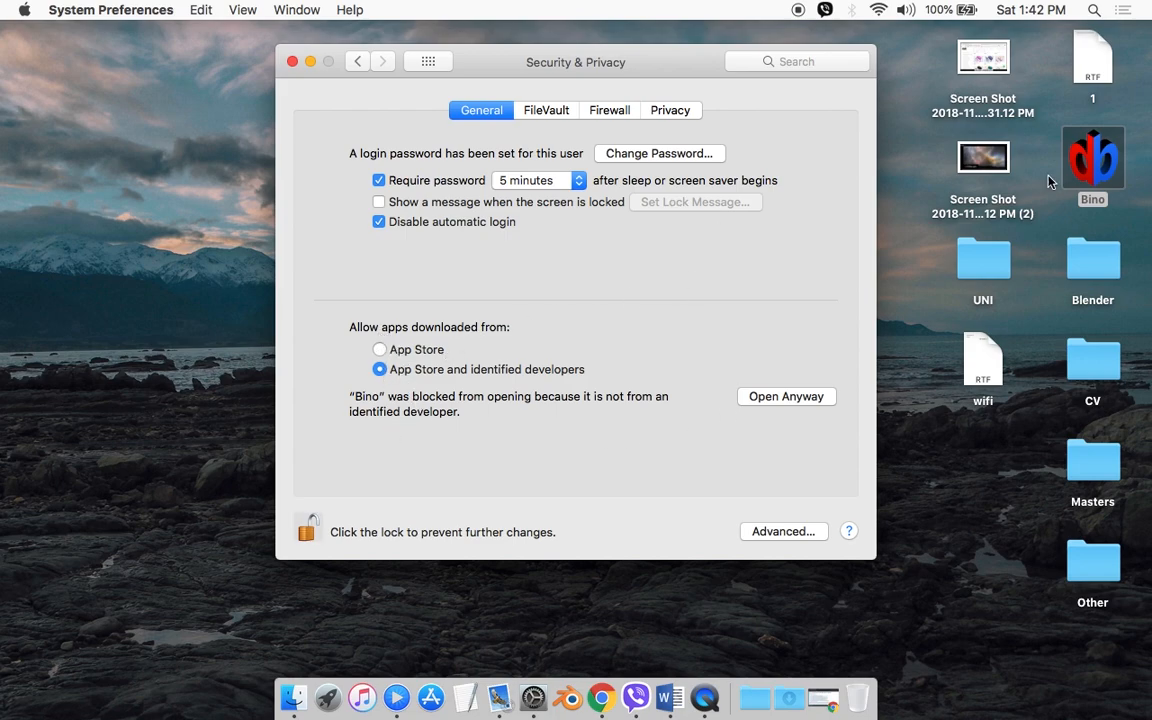
mouse_move(390, 415)
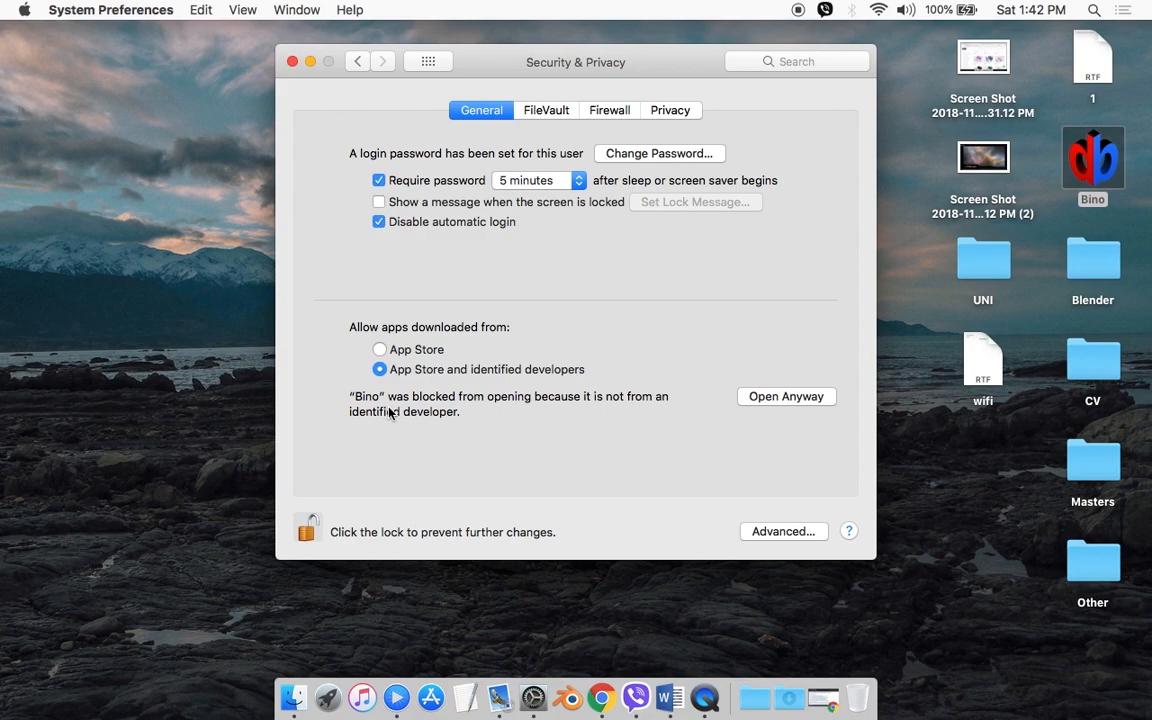
mouse_move(740, 419)
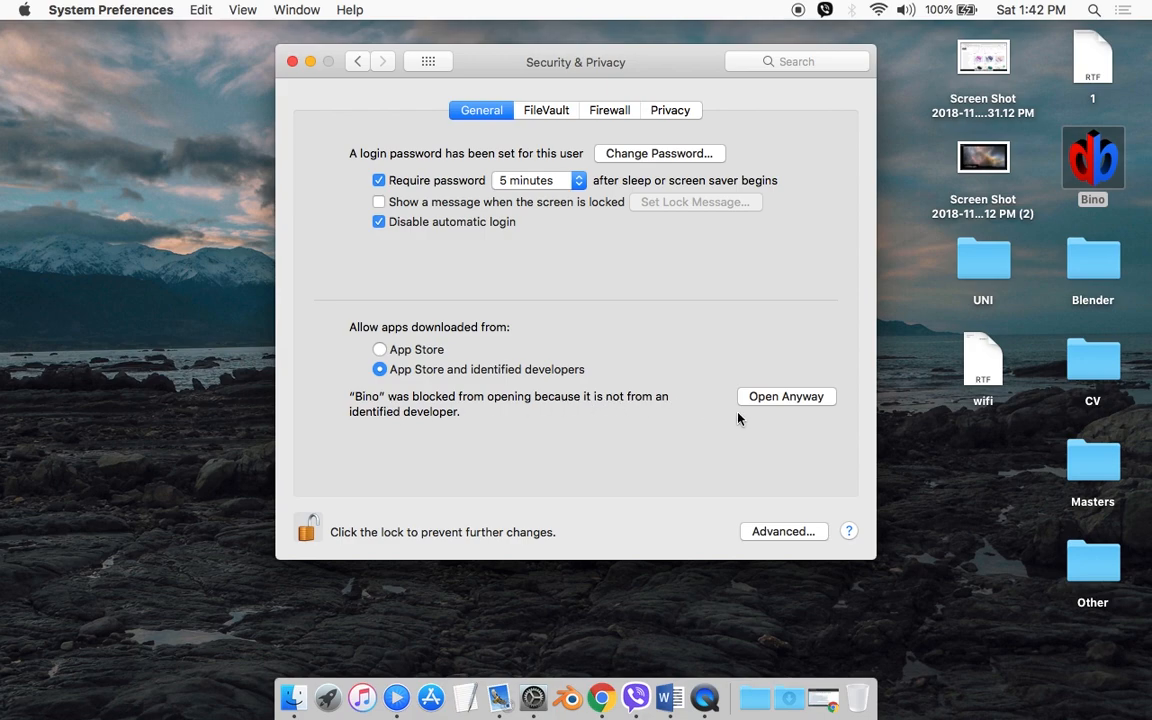
mouse_move(770, 411)
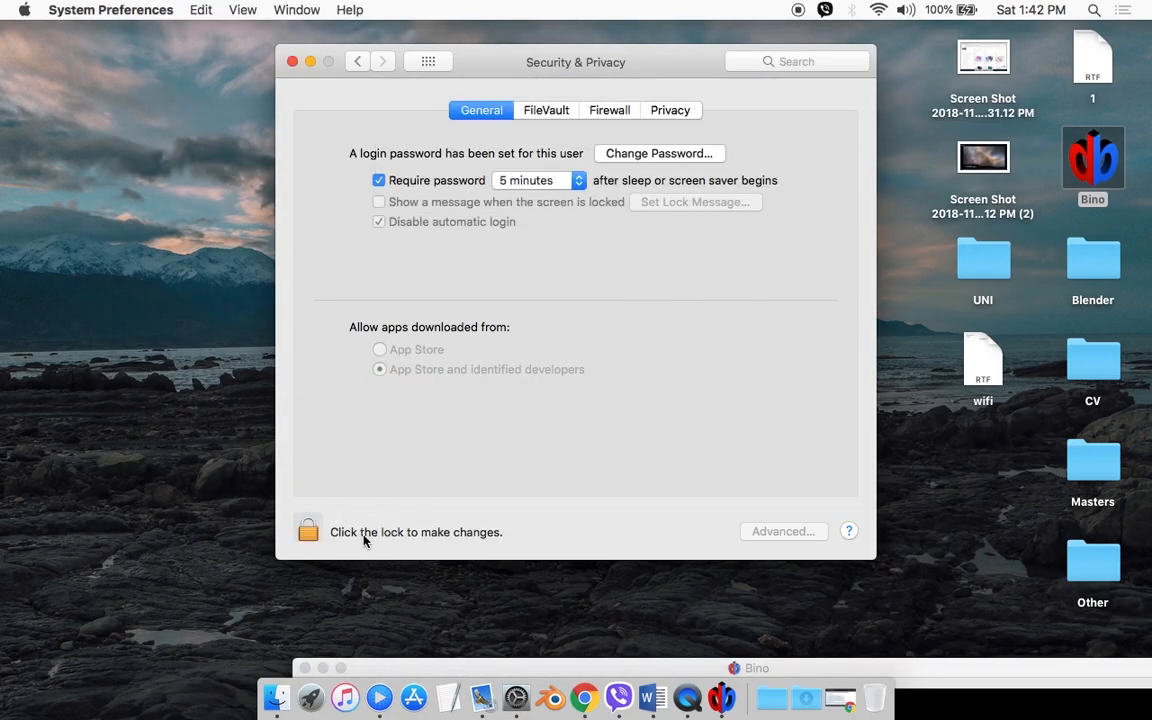
Step: Bring the newly launched Bino window to the front
left_click(756, 667)
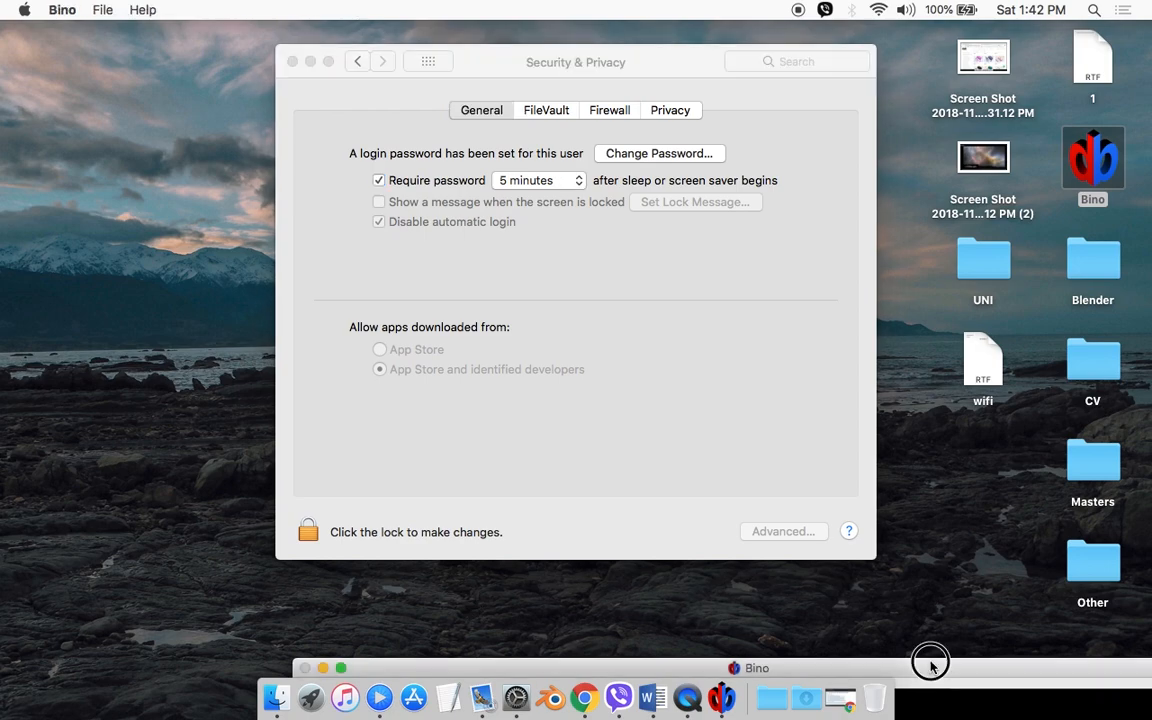